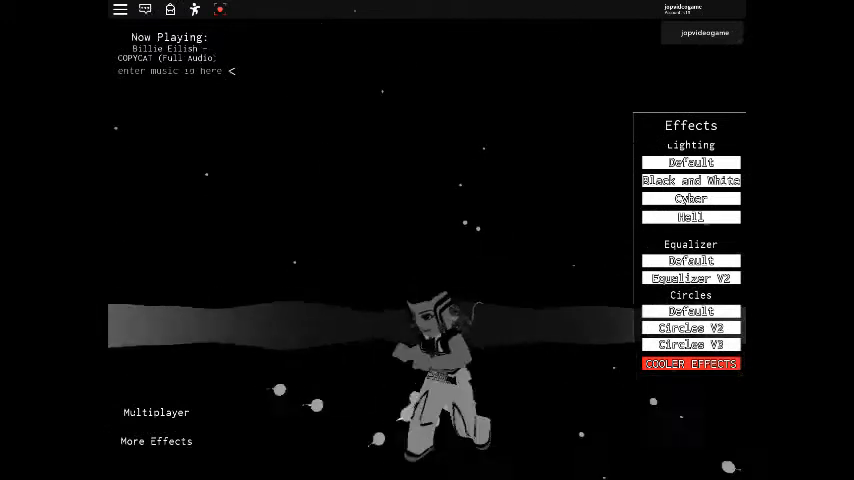
Restore normal coloured lighting, try the Circles V3 effect, then return to Circles Default
{"action": "left_click", "coordinate": [690, 327]}
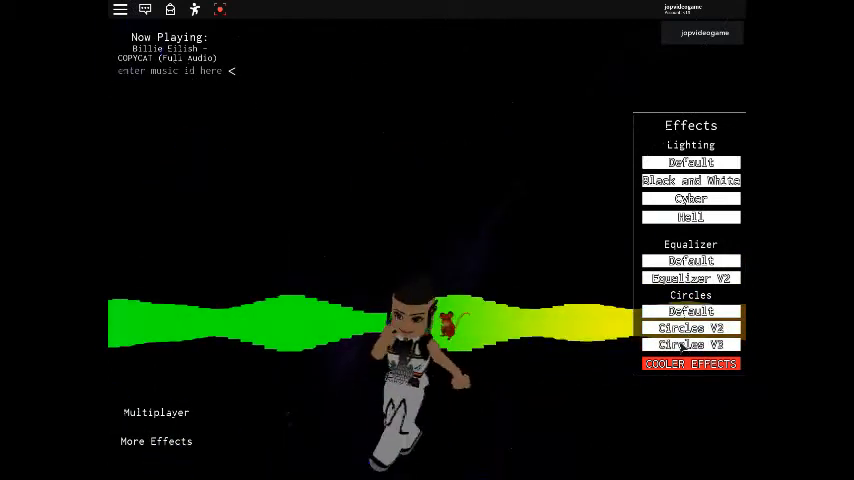
{"action": "left_click", "coordinate": [691, 311]}
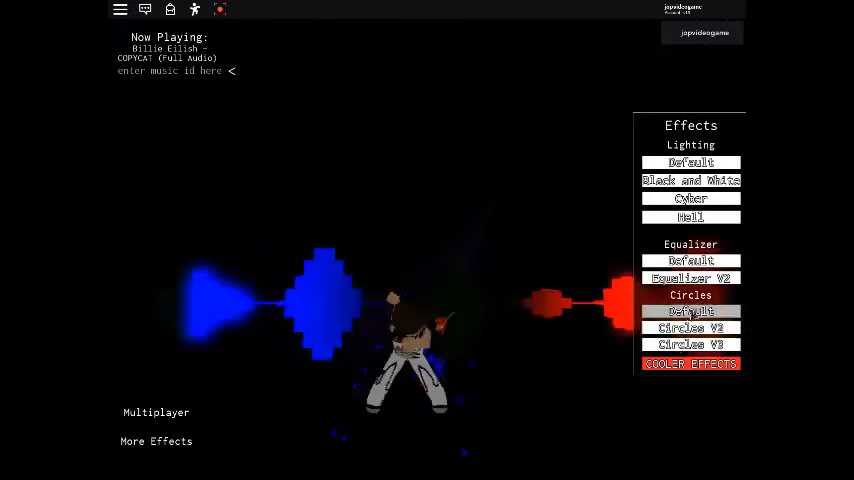
{"action": "left_click", "coordinate": [690, 277]}
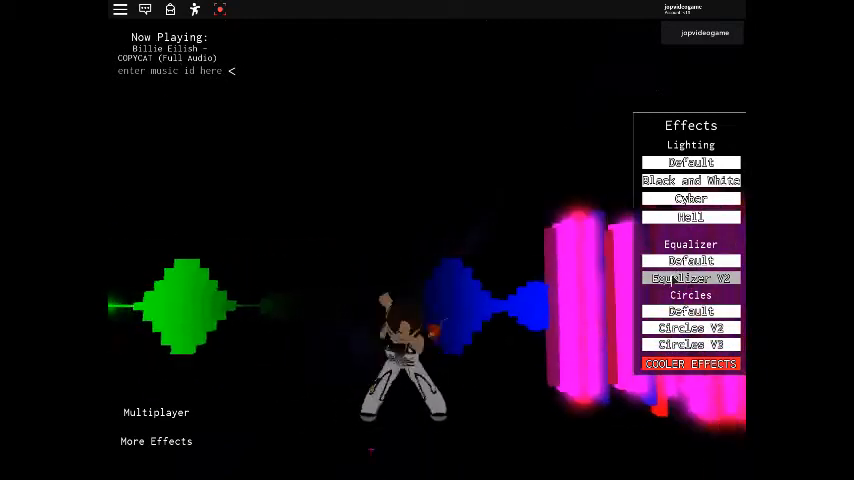
Switch to the Equalizer V2 style, apply Cyber lighting, and reselect Circles Default
{"action": "left_click", "coordinate": [690, 198]}
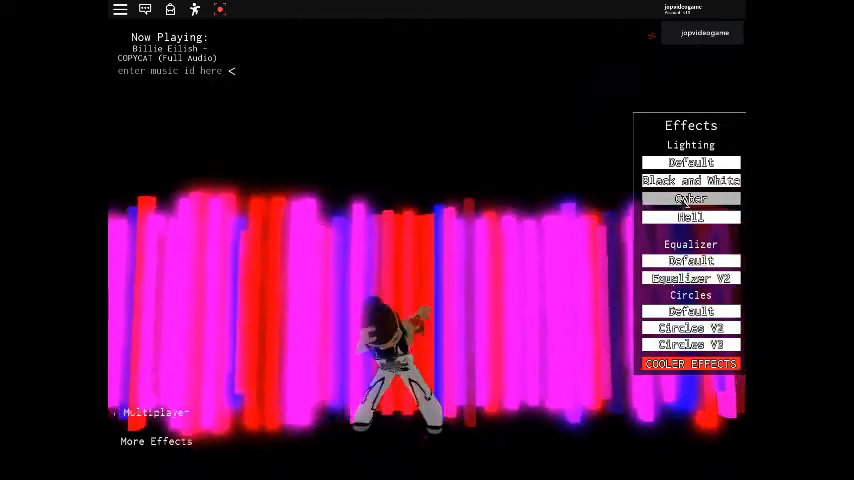
{"action": "left_click", "coordinate": [690, 180]}
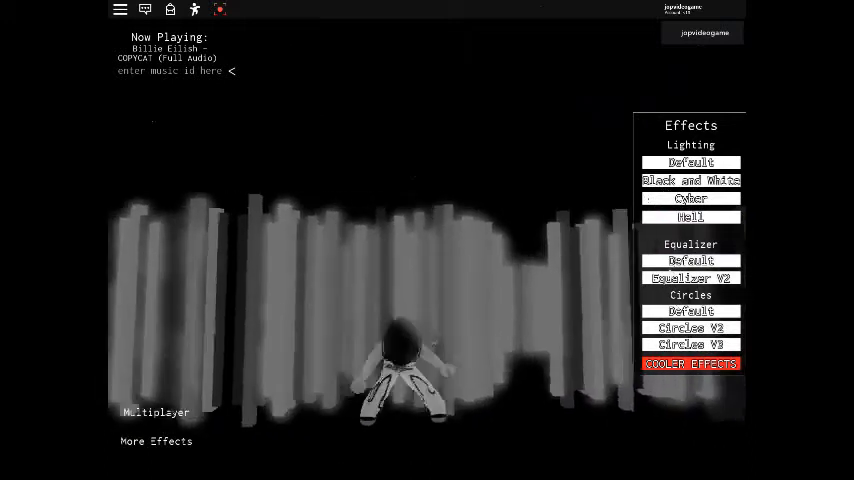
{"action": "left_click", "coordinate": [690, 277]}
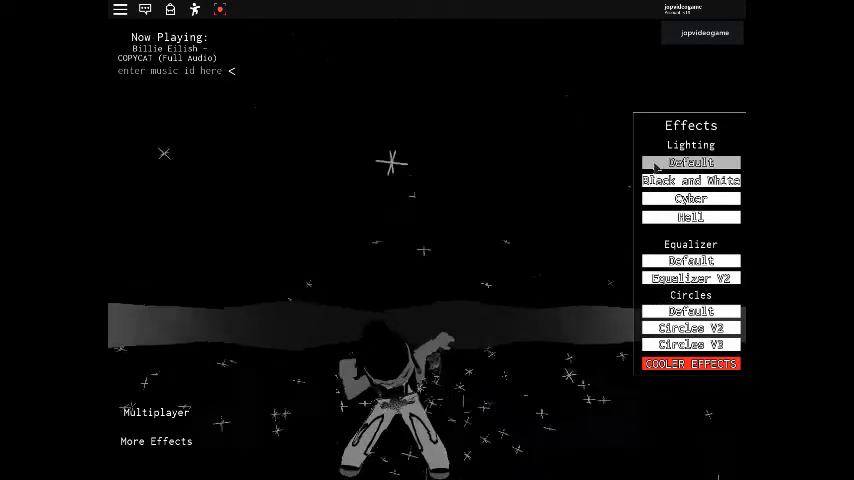
Reset lighting to Default, preview Equalizer V2, then settle on Equalizer Default and Circles Default
{"action": "left_click", "coordinate": [690, 216]}
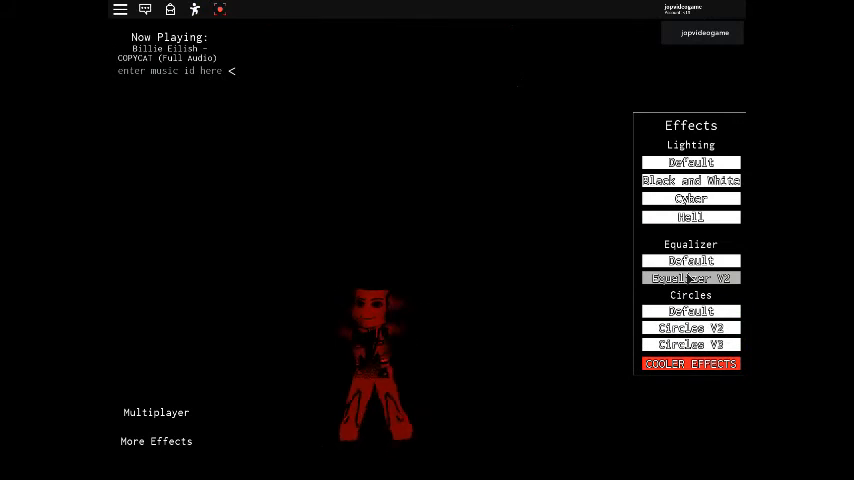
{"action": "left_click", "coordinate": [690, 162]}
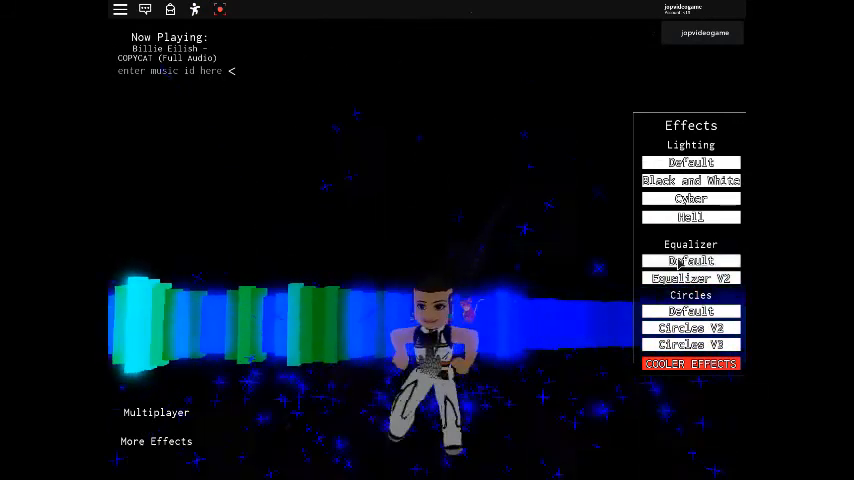
{"action": "left_click", "coordinate": [690, 311]}
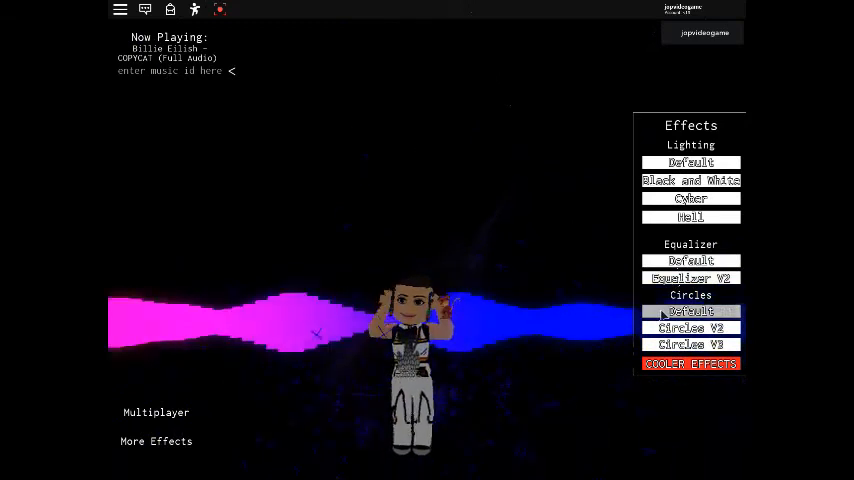
{"action": "left_click", "coordinate": [690, 328]}
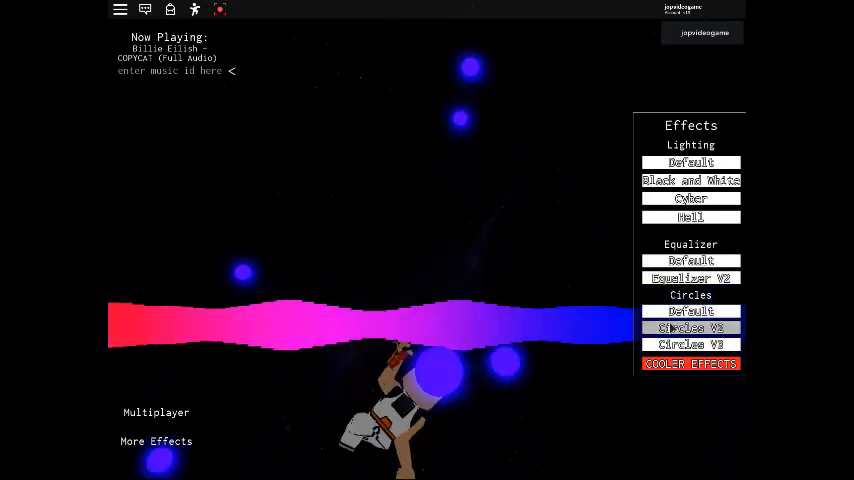